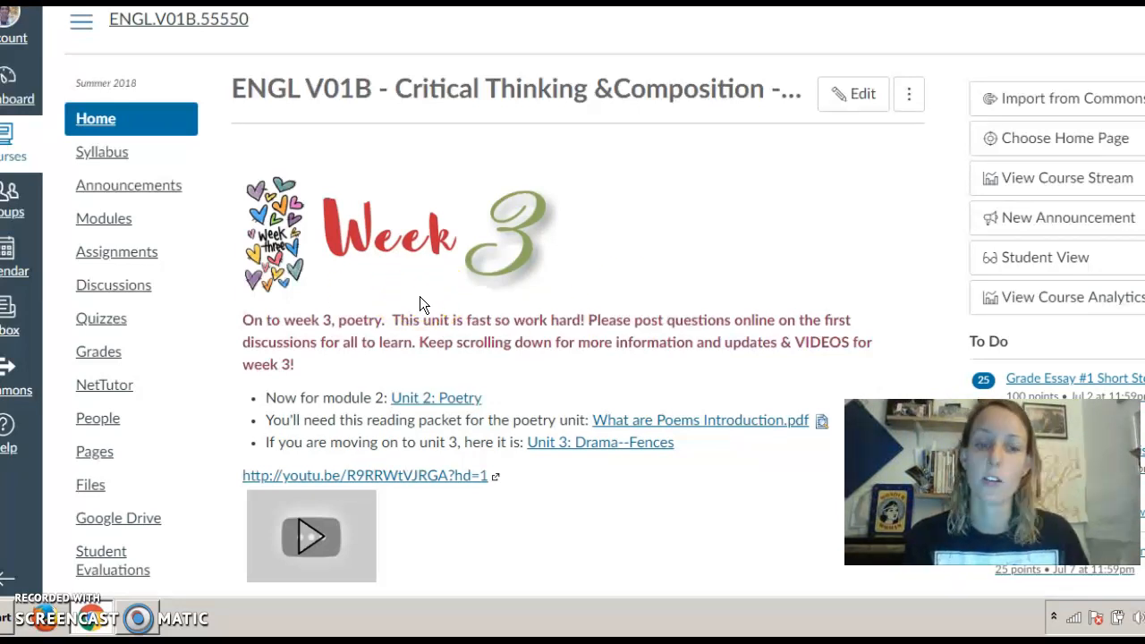
pyautogui.moveTo(465, 465)
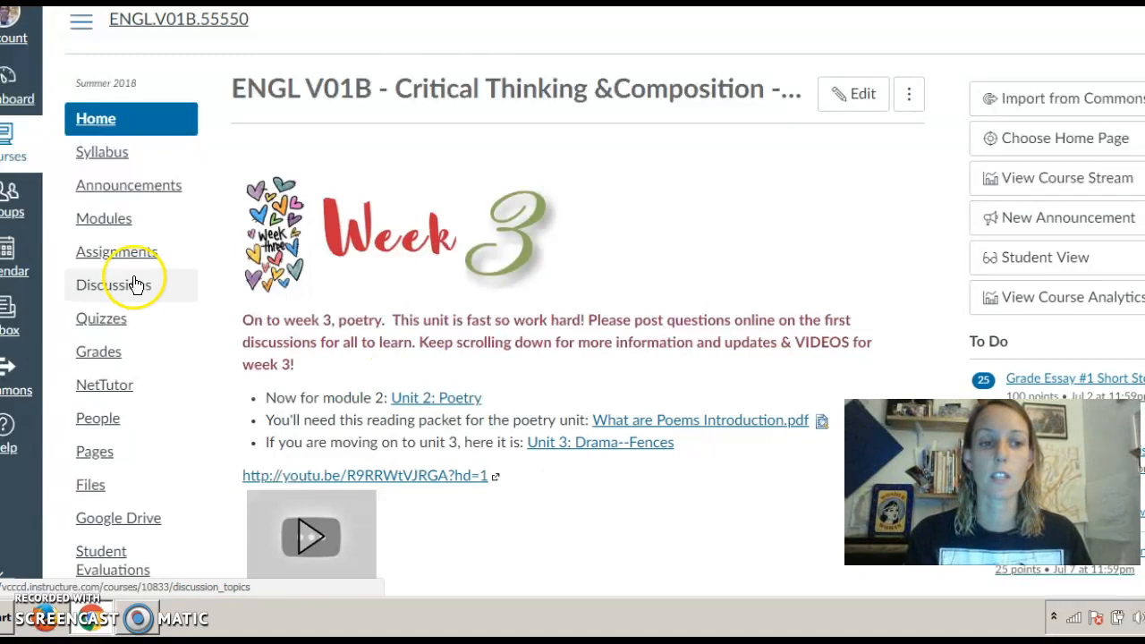
pyautogui.moveTo(104, 218)
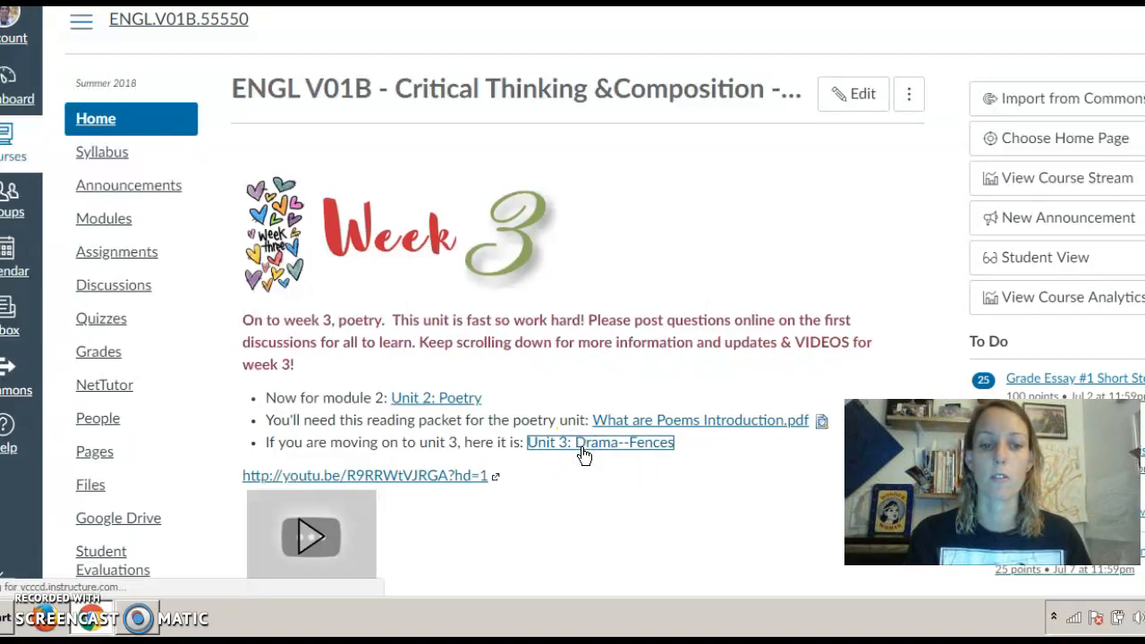
# Step: Go from the Home page link to the Modules list and reach the Unit 3: Drama--Fences items
pyautogui.click(104, 218)
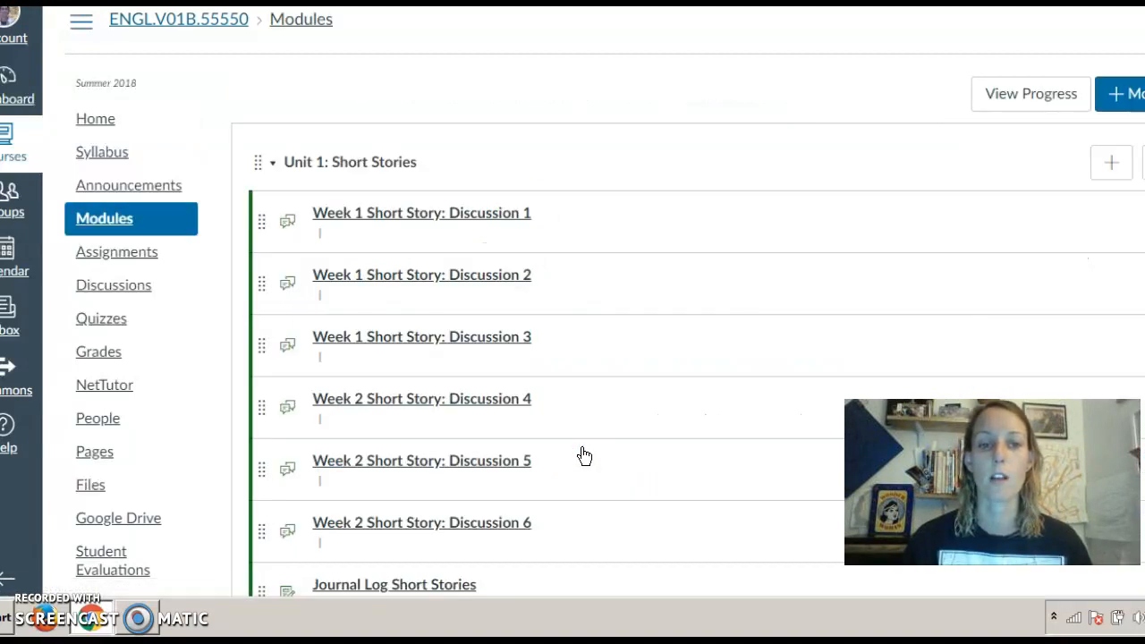
pyautogui.scroll(-3)
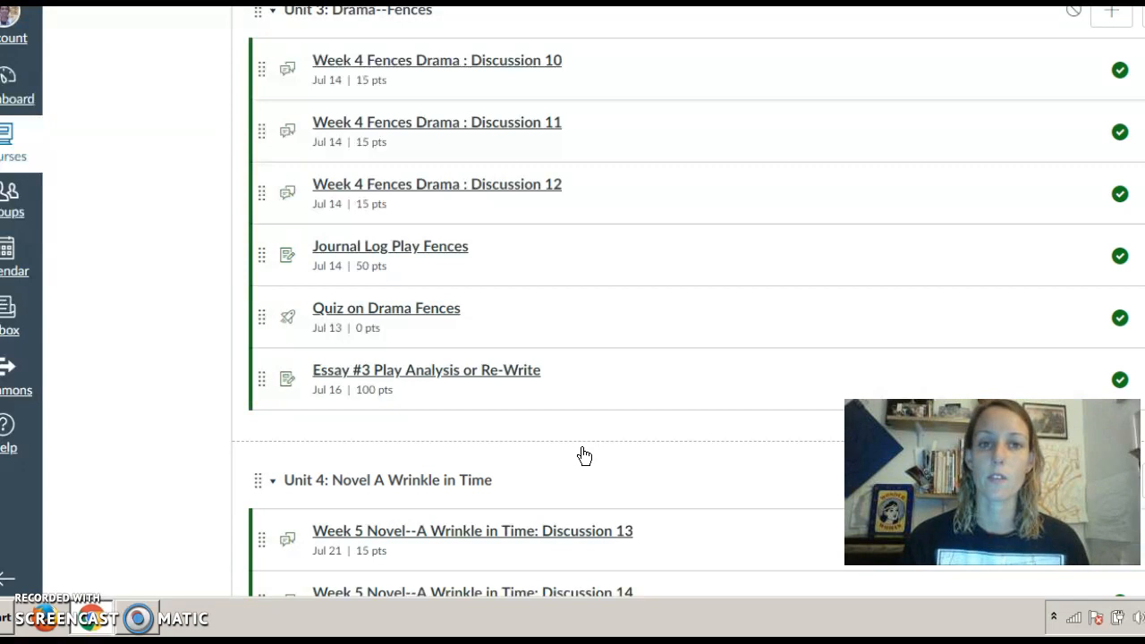
pyautogui.moveTo(215, 260)
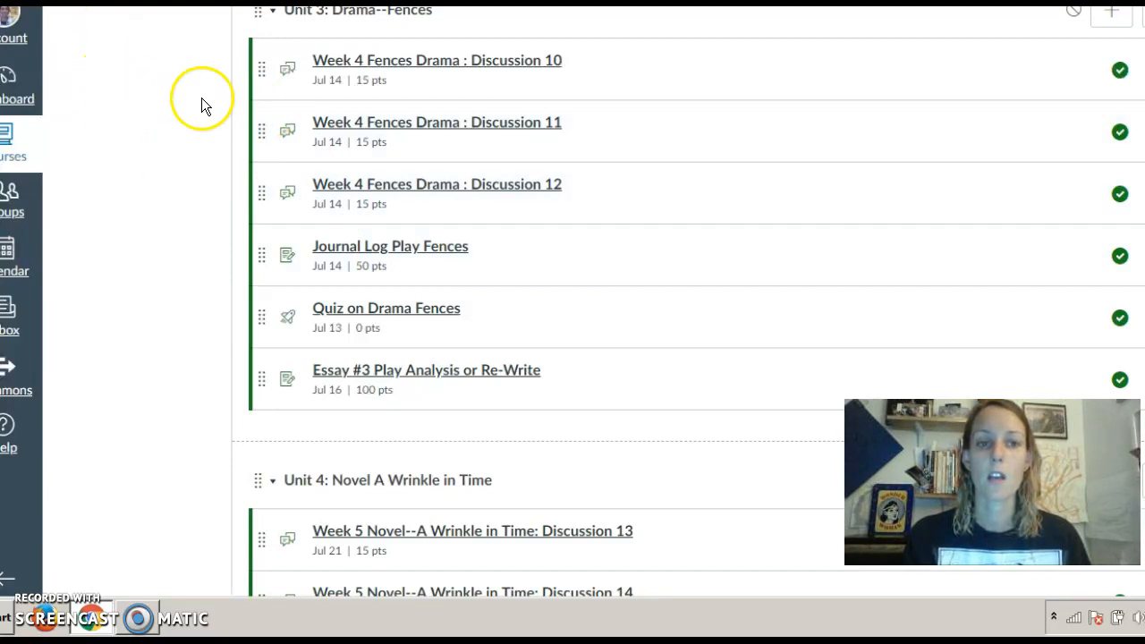
pyautogui.moveTo(265, 133)
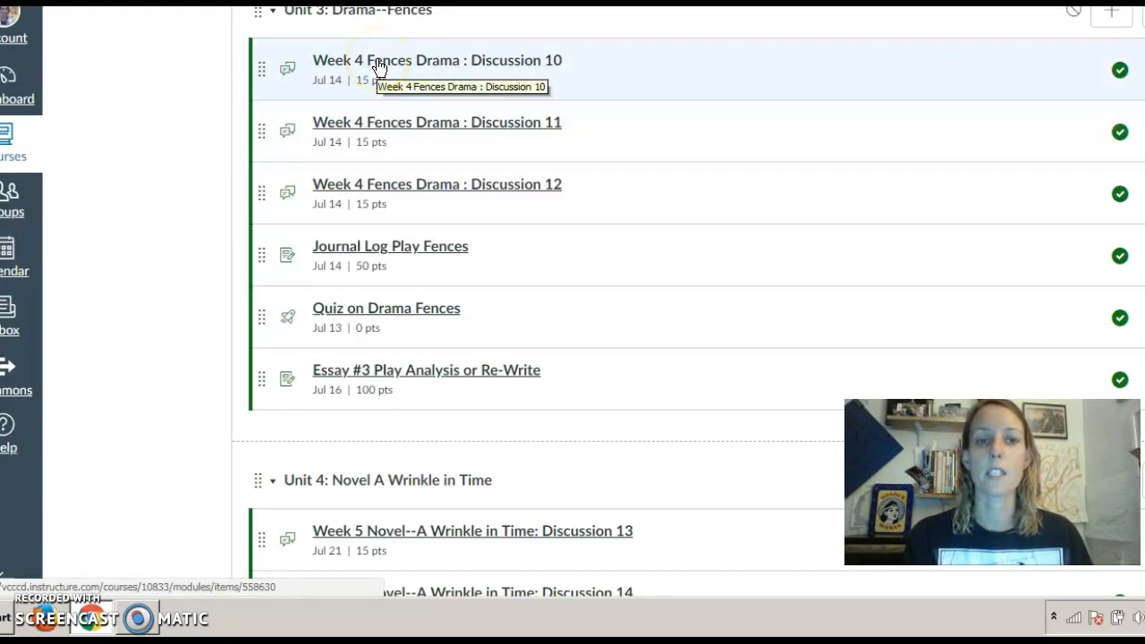
pyautogui.click(437, 61)
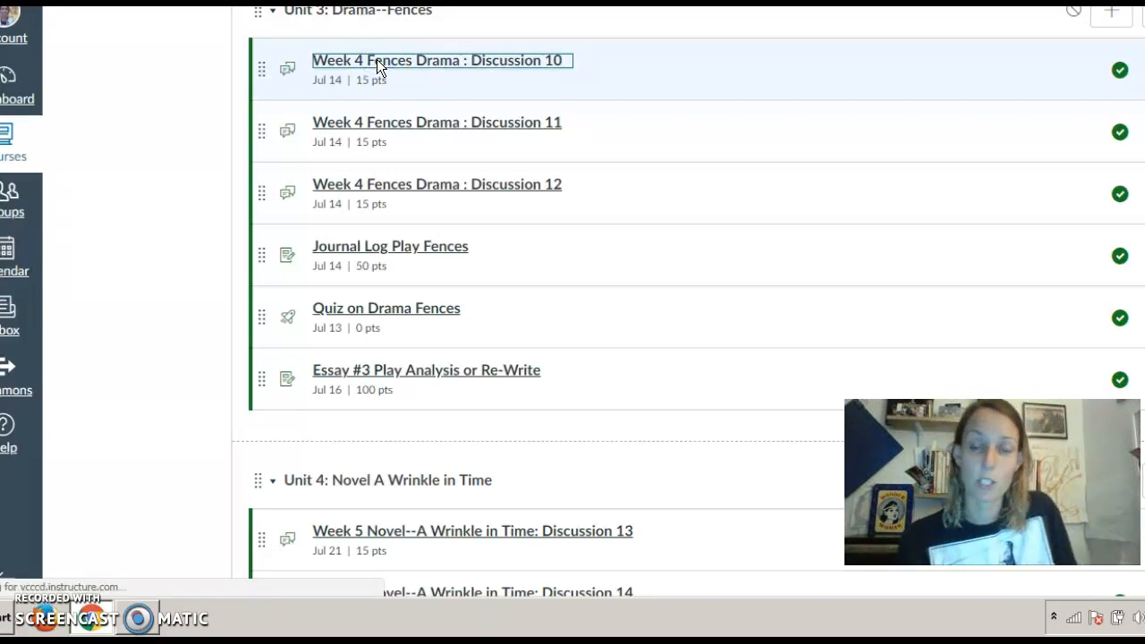
# Step: Read down the Week 4 Fences Drama: Discussion 10 page to its numbered reading tasks
pyautogui.click(436, 61)
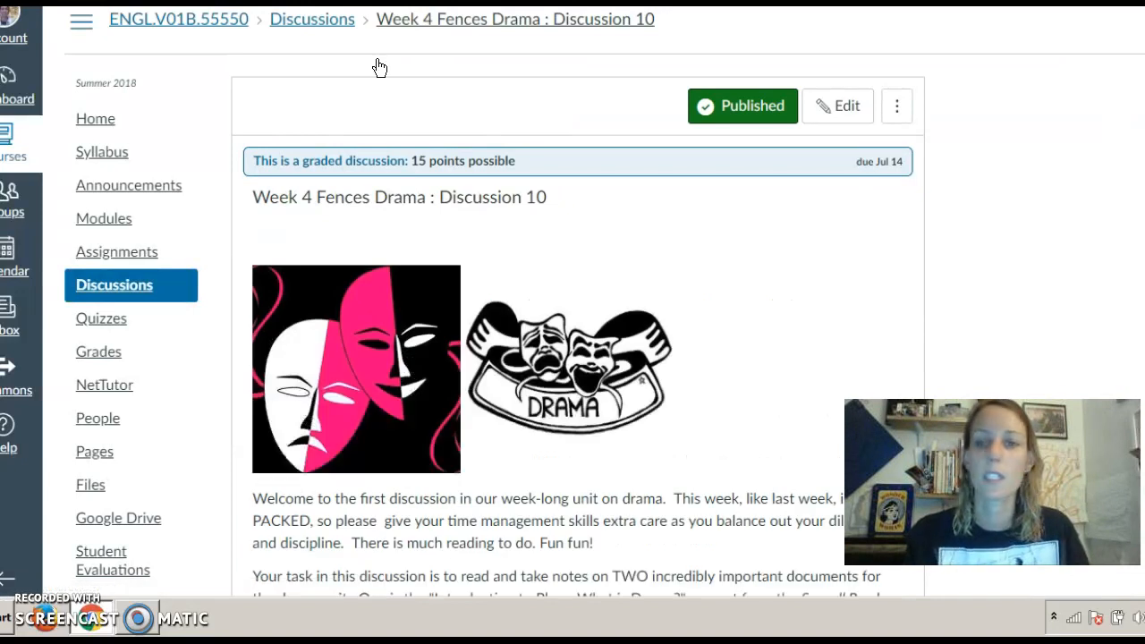
pyautogui.scroll(-3)
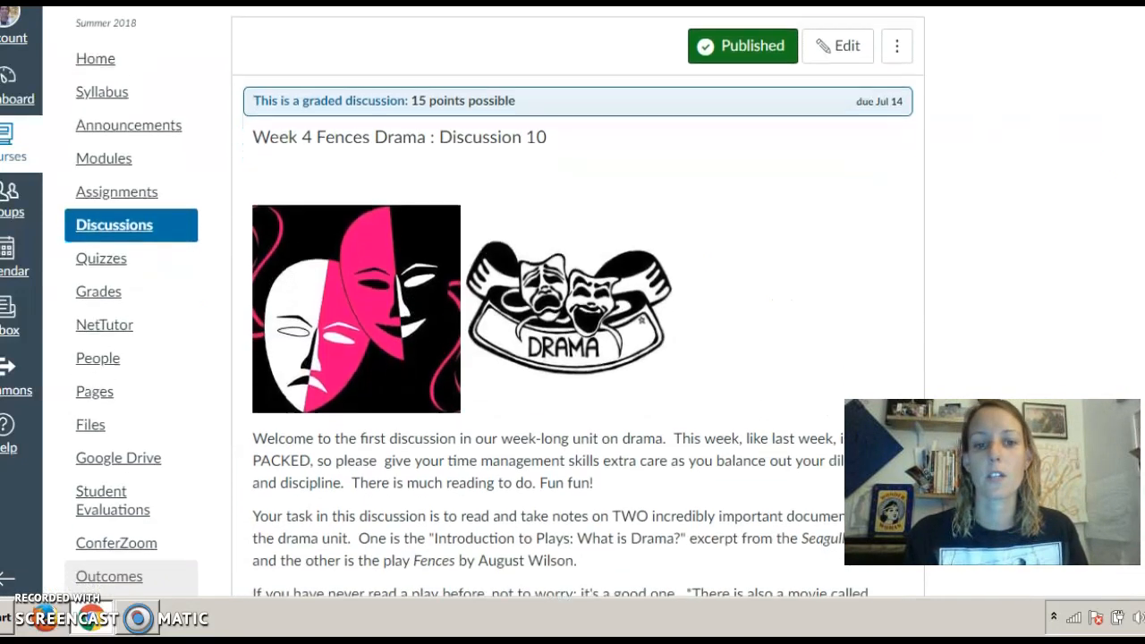
pyautogui.scroll(-3)
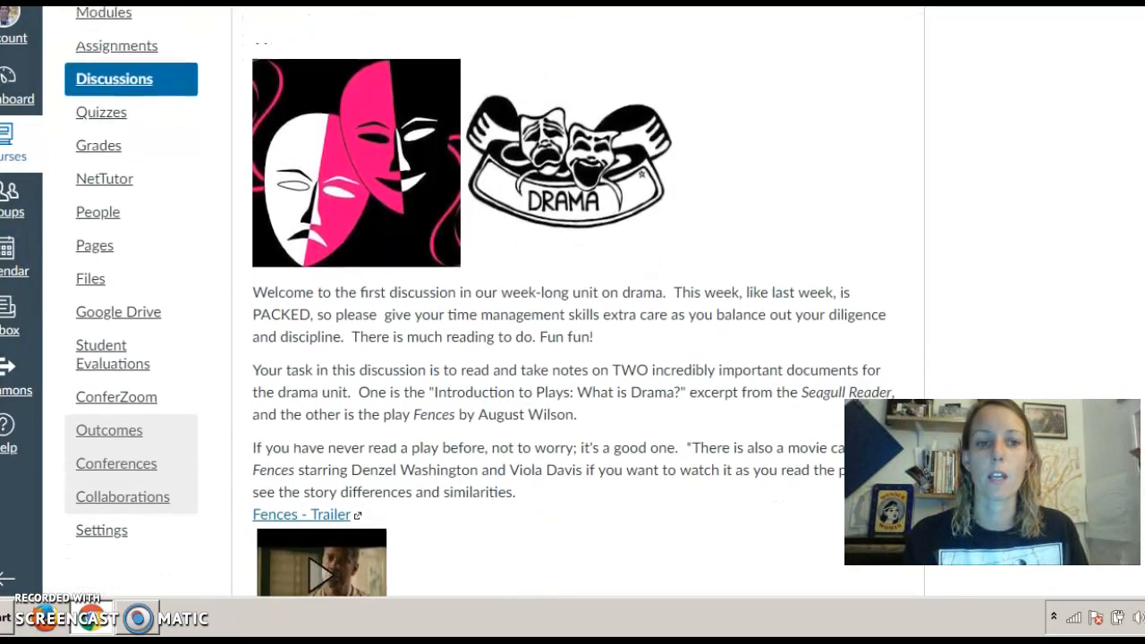
pyautogui.scroll(-3)
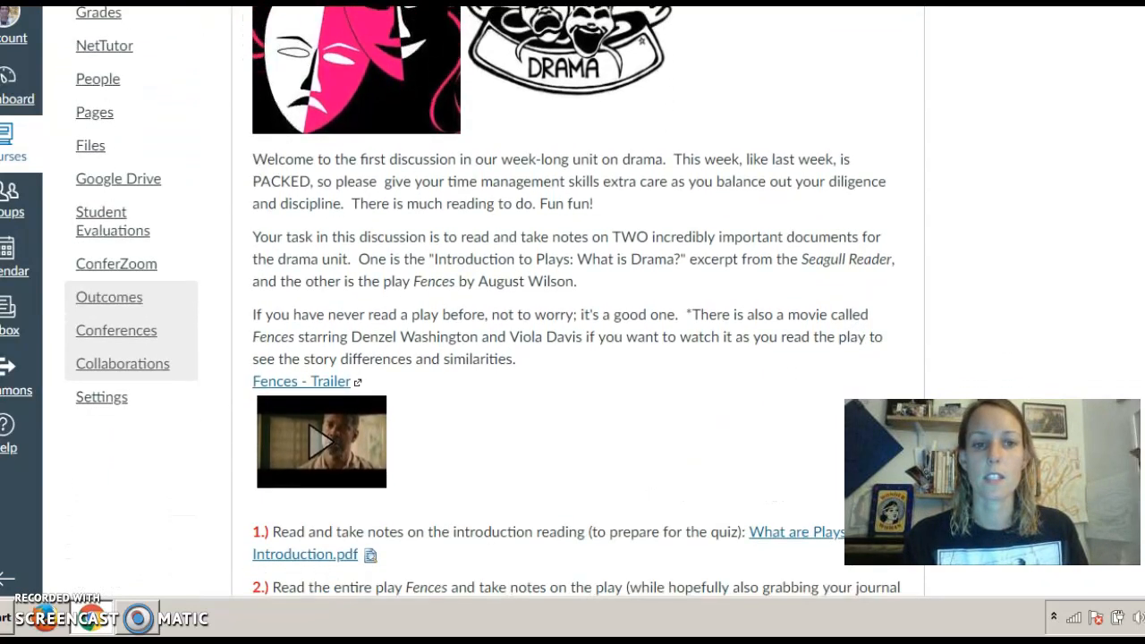
pyautogui.scroll(-3)
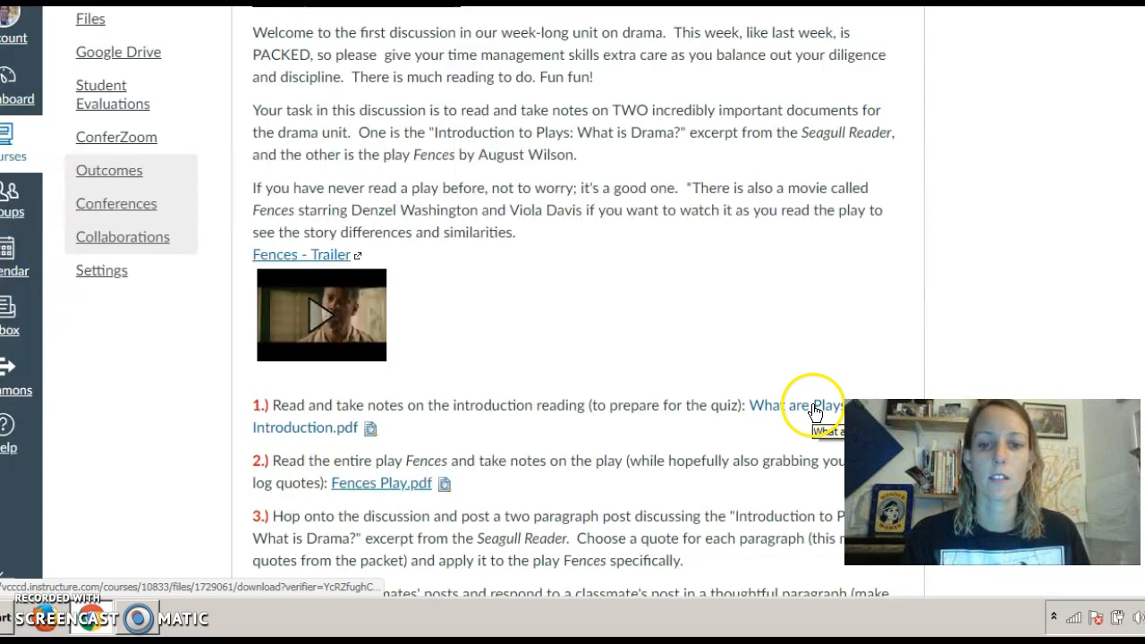
pyautogui.click(796, 404)
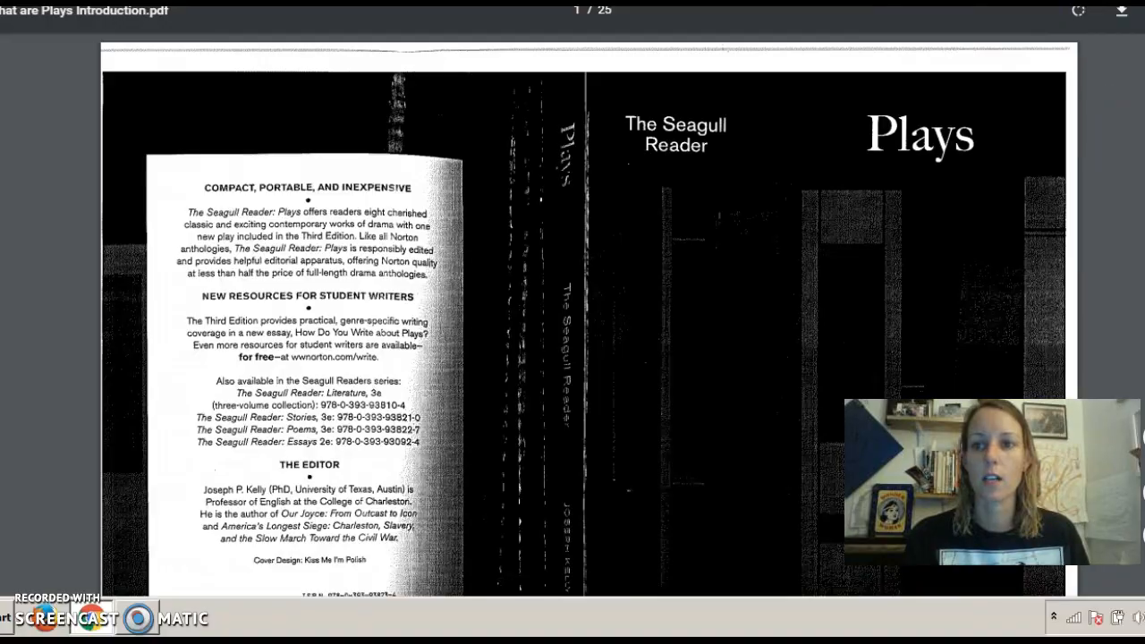
pyautogui.scroll(-3)
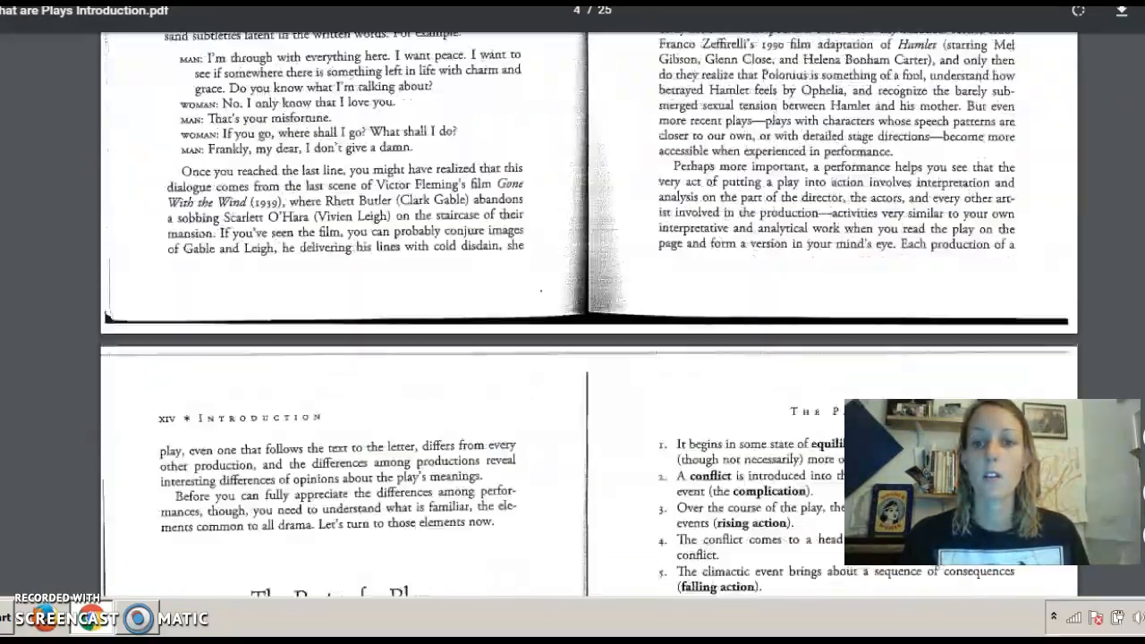
pyautogui.scroll(-3)
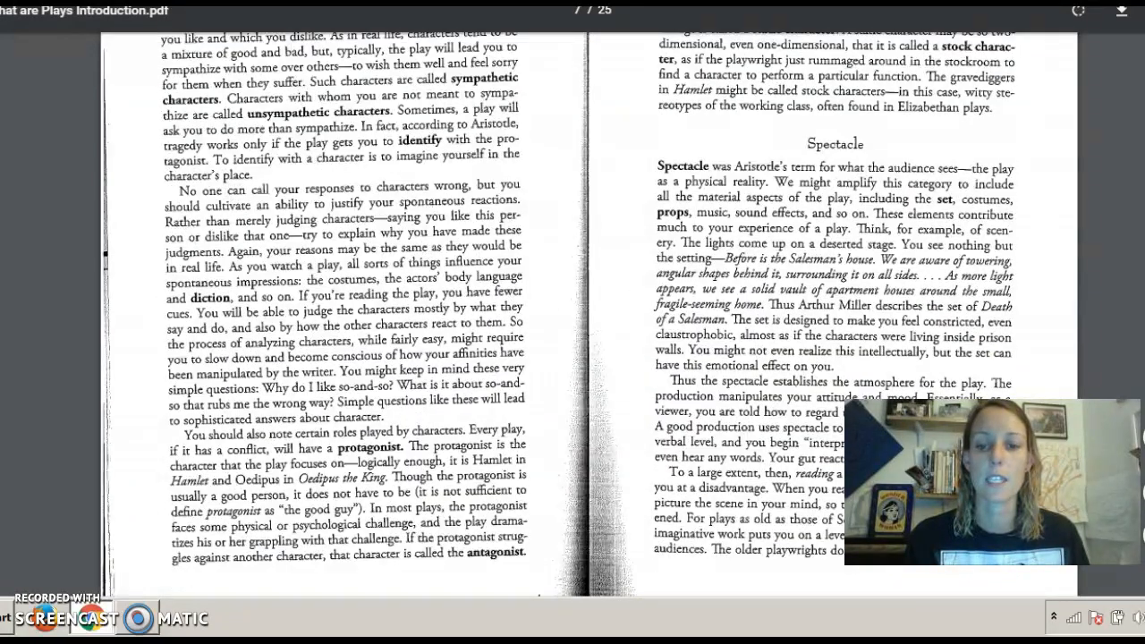
pyautogui.scroll(-3)
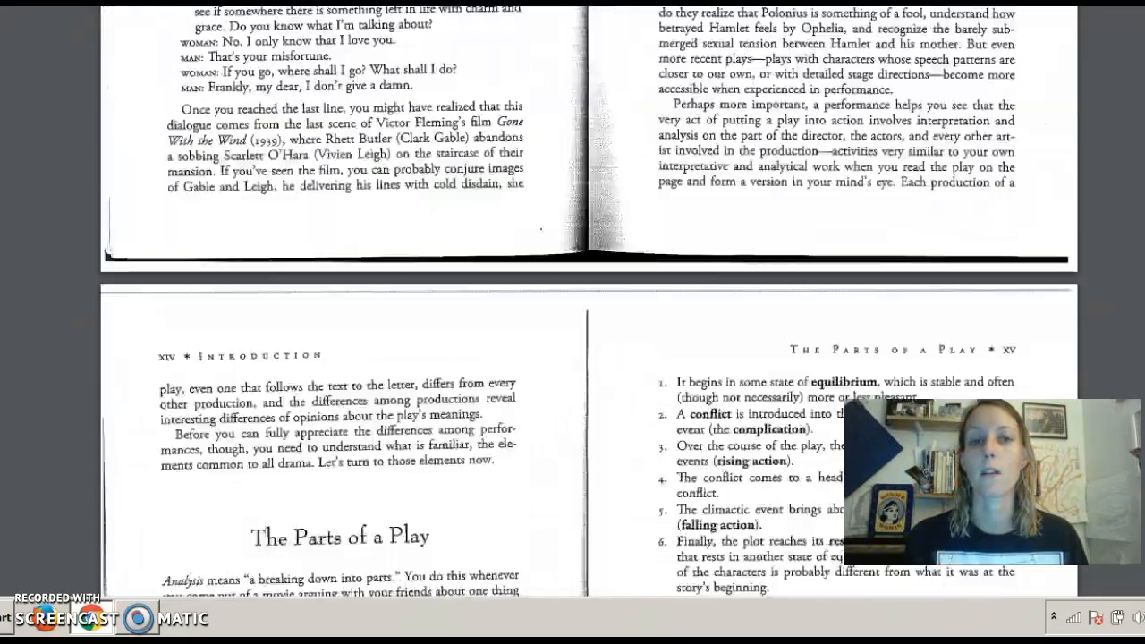
pyautogui.scroll(3)
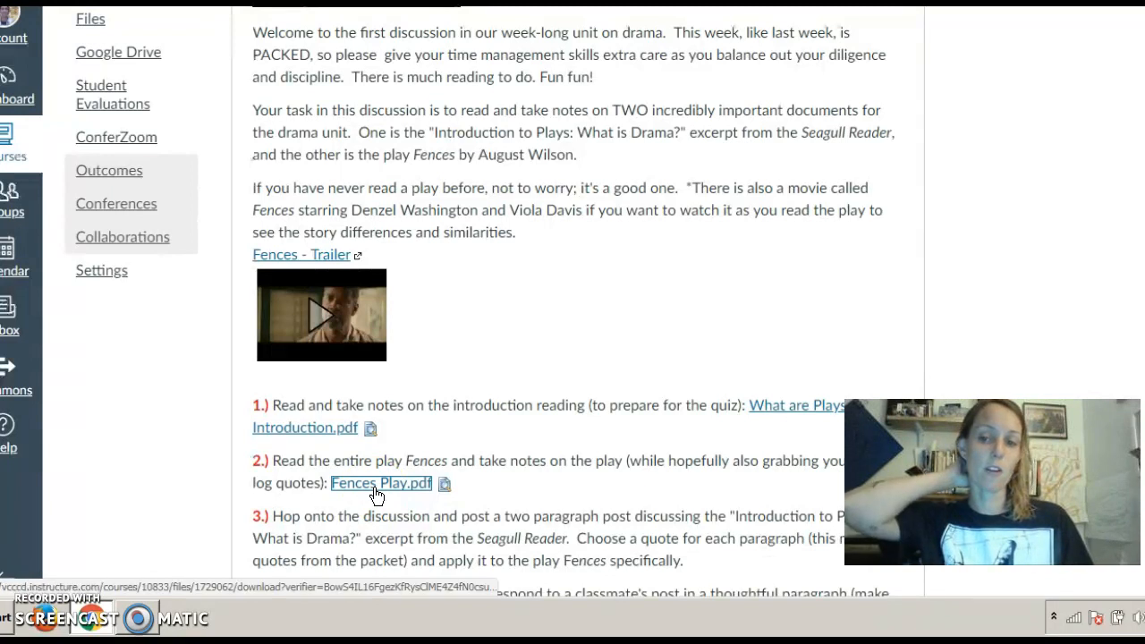
# Step: Download Fences Play.pdf and view it in Chrome's PDF viewer
pyautogui.click(379, 483)
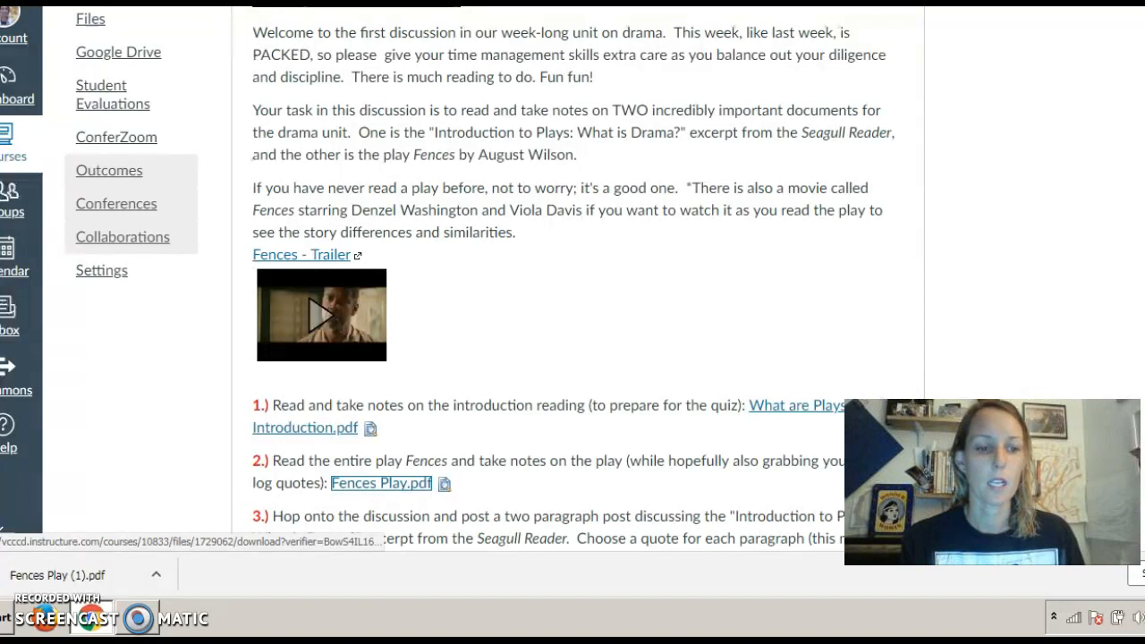
pyautogui.click(382, 483)
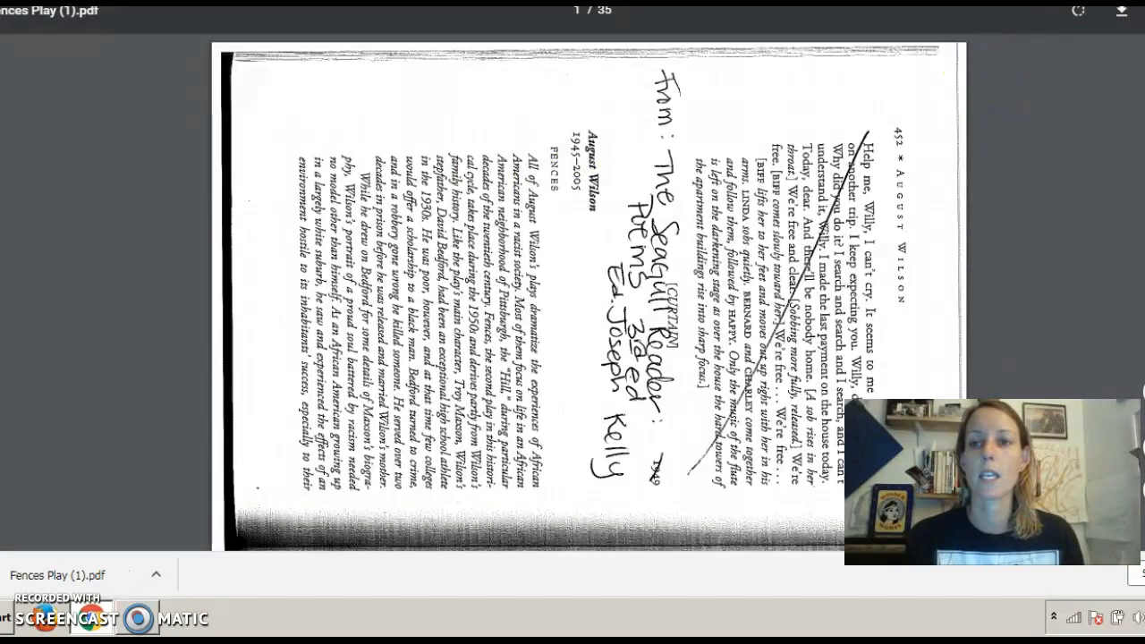
# Step: Rotate the sideways Fences play pages upright and look through the opening pages
pyautogui.click(1077, 11)
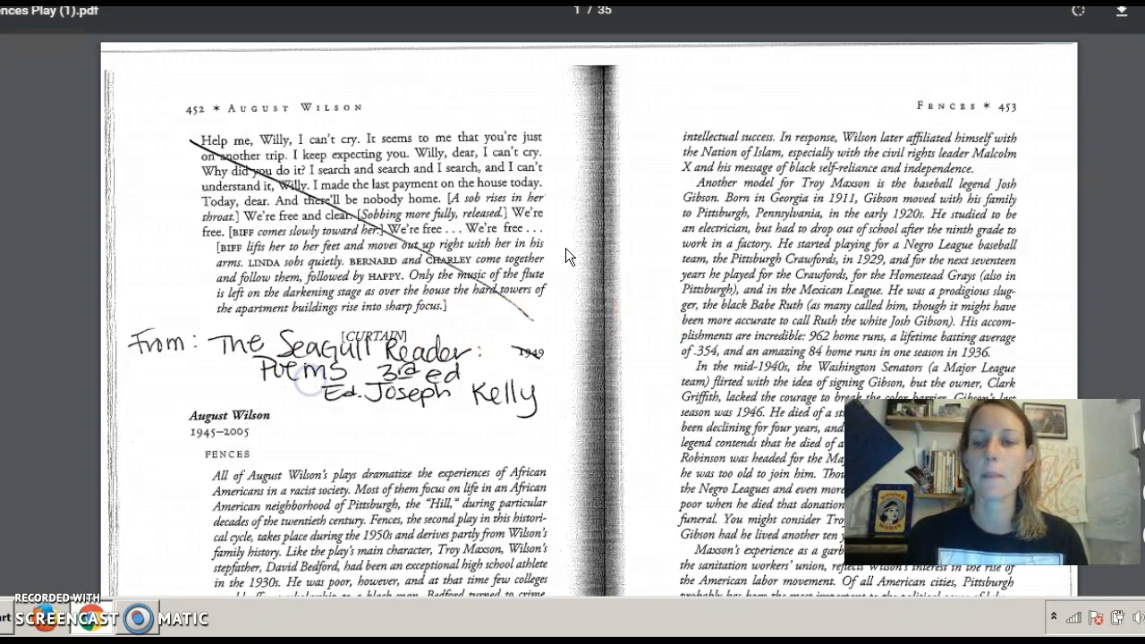
pyautogui.scroll(-3)
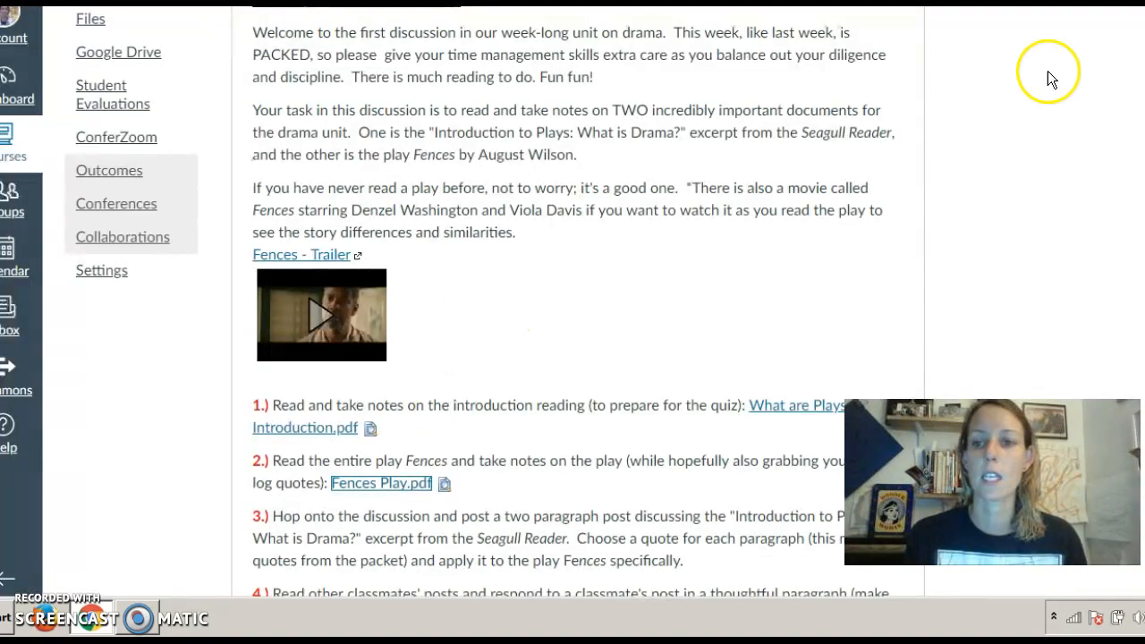
pyautogui.scroll(-3)
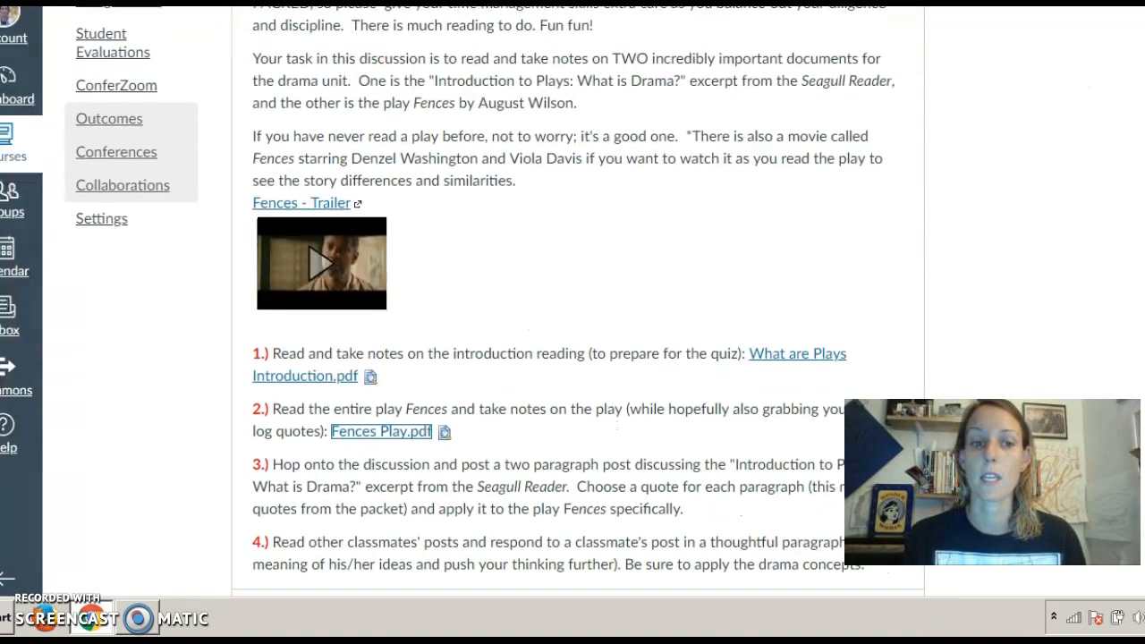
pyautogui.scroll(-3)
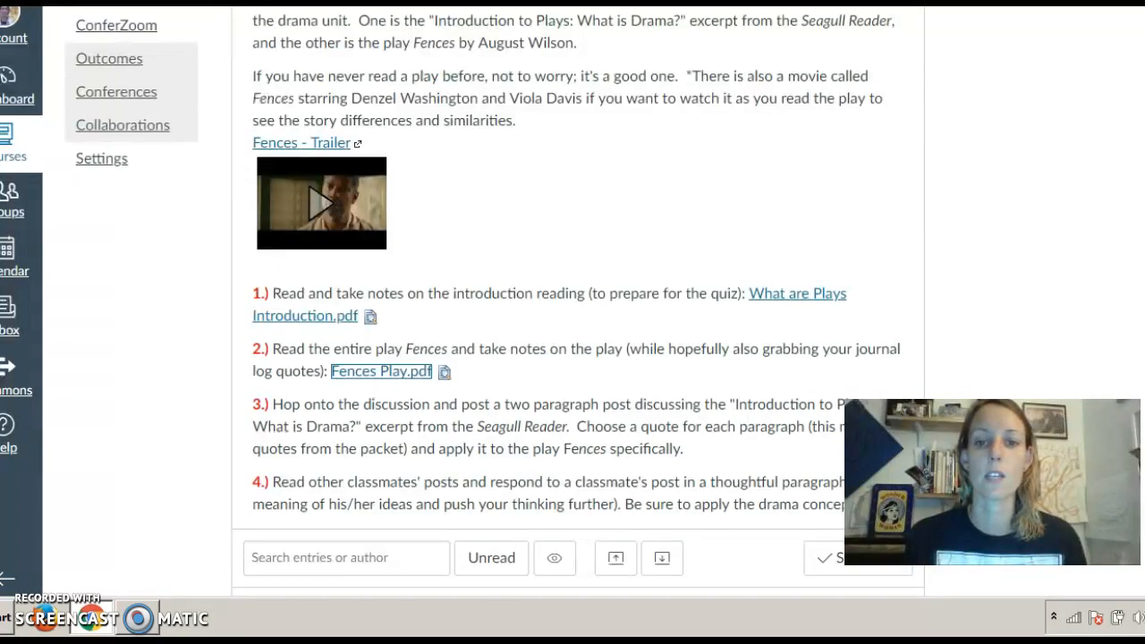
pyautogui.scroll(-3)
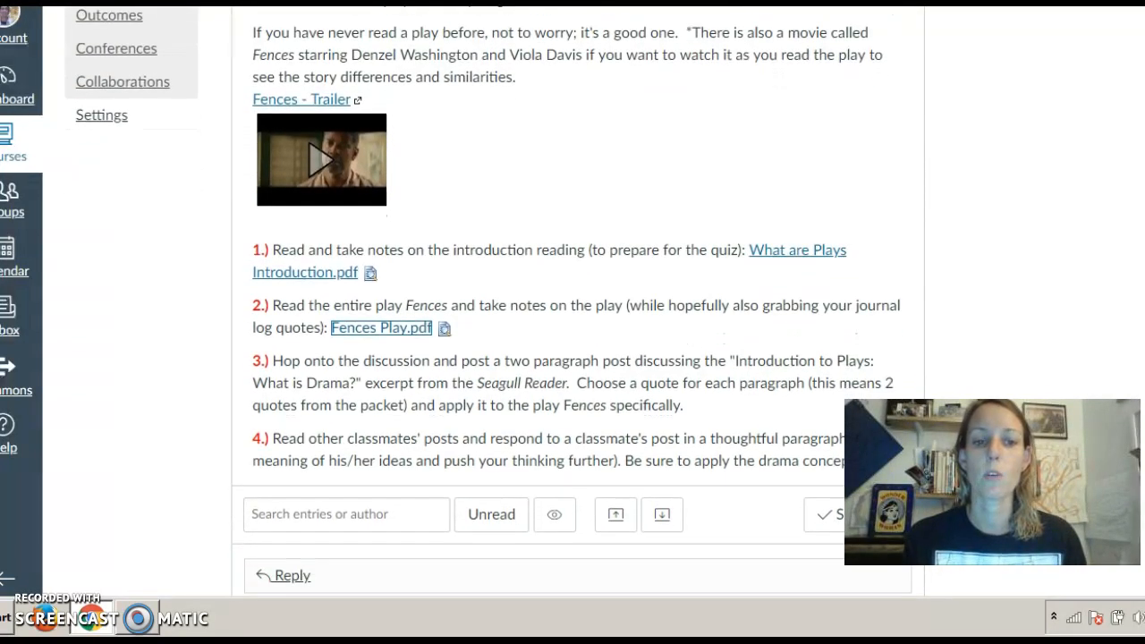